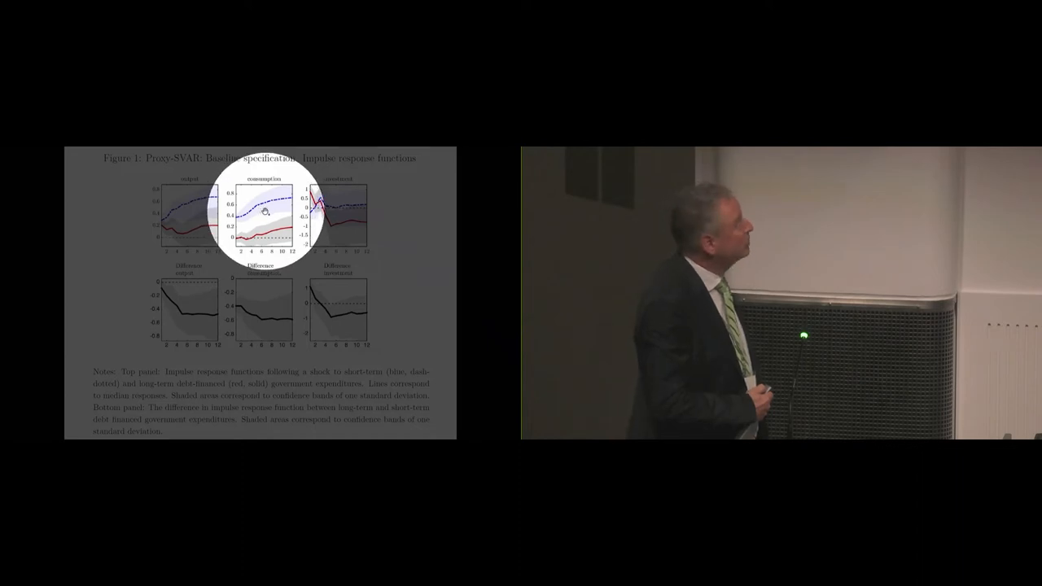
{"action": "mouse_move", "coordinate": [334, 208]}
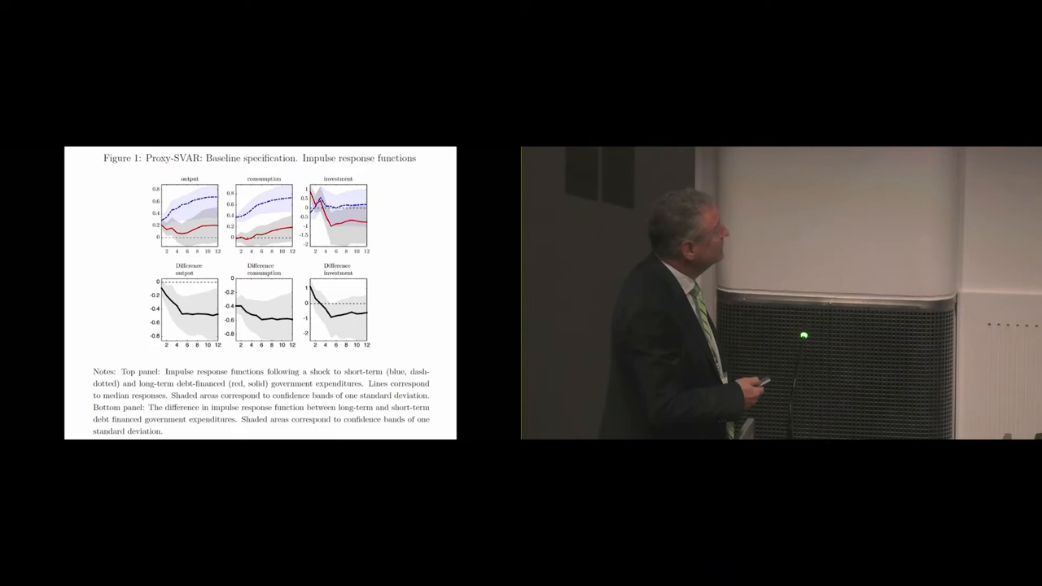
{"action": "key", "text": "Right"}
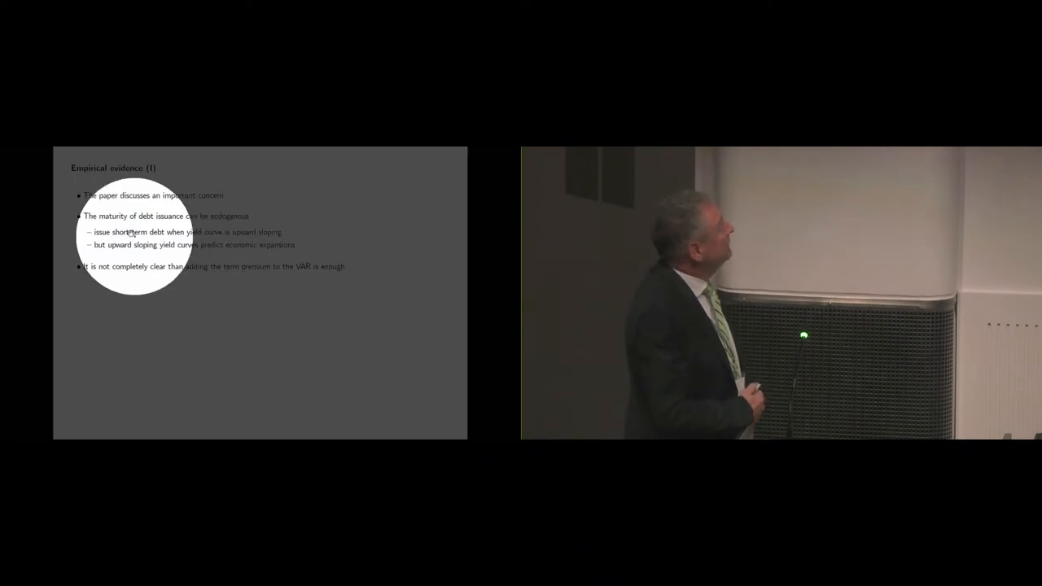
{"action": "mouse_move", "coordinate": [145, 248]}
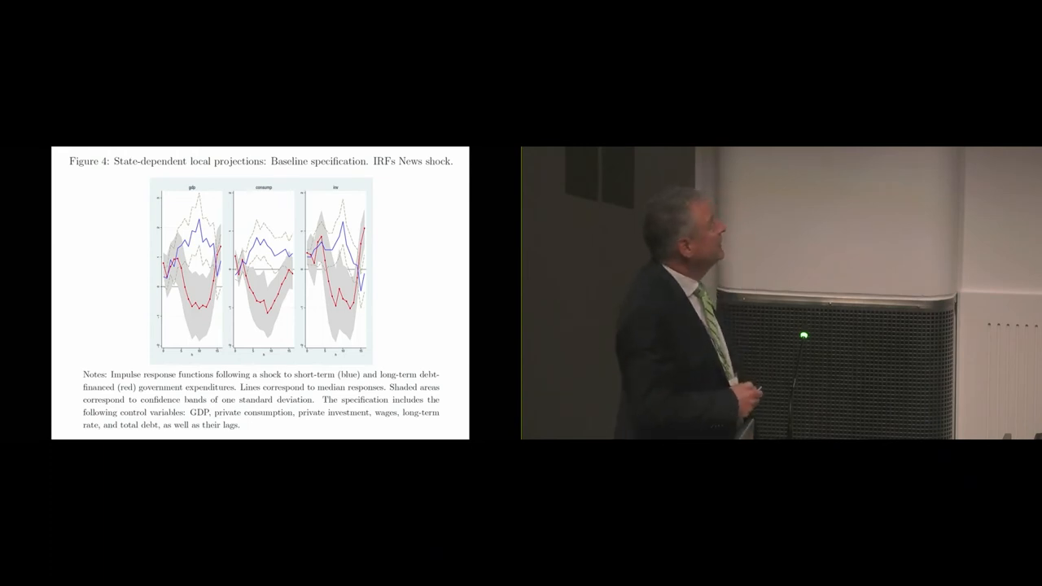
{"action": "left_click", "coordinate": [199, 252]}
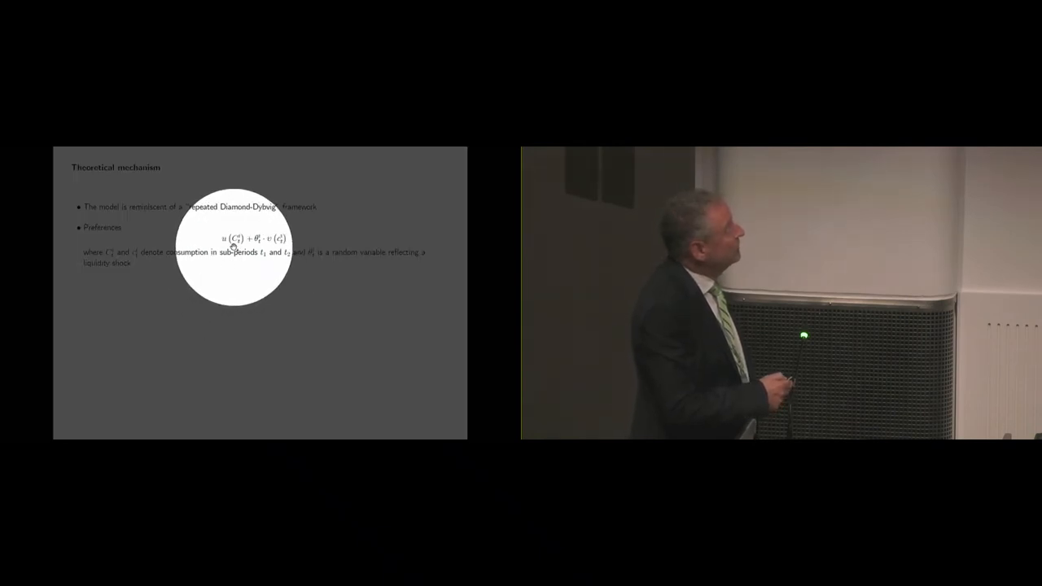
{"action": "mouse_move", "coordinate": [270, 241]}
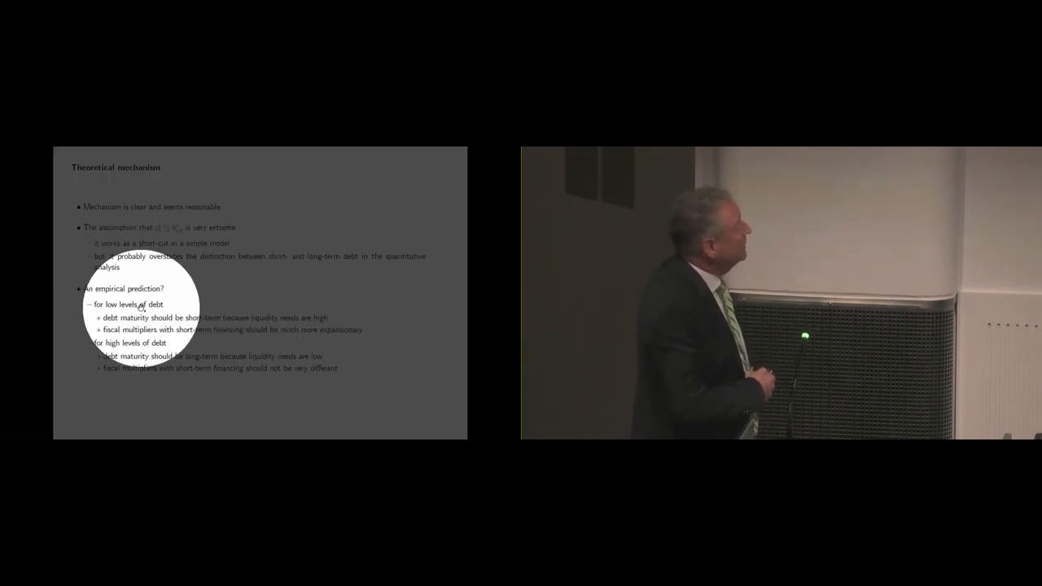
{"action": "mouse_move", "coordinate": [236, 318]}
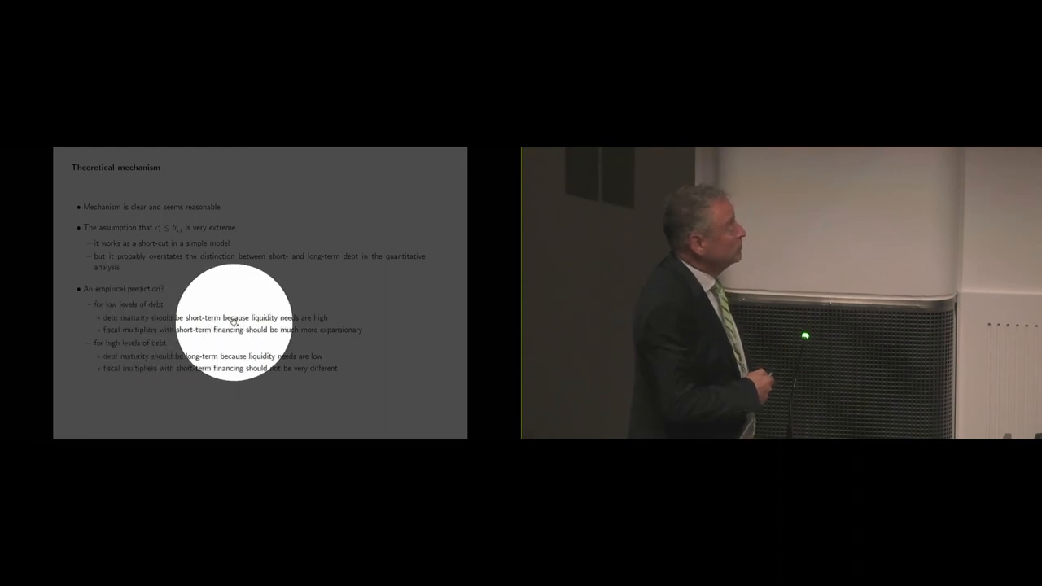